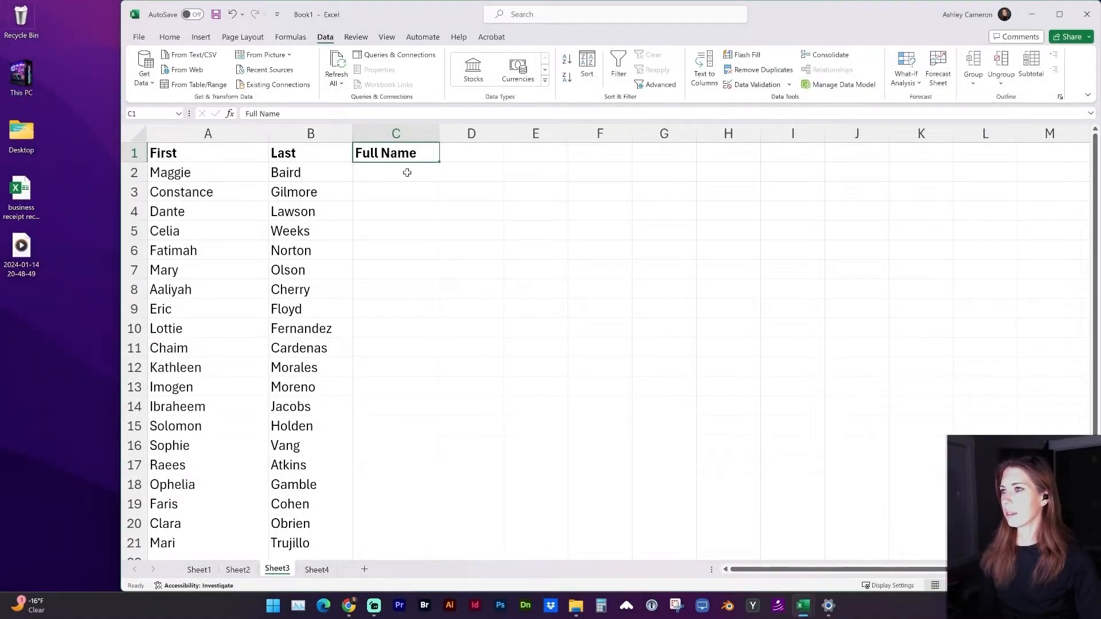
Step: Begin a formula in C2 referencing the first name in A2
left_click(395, 172)
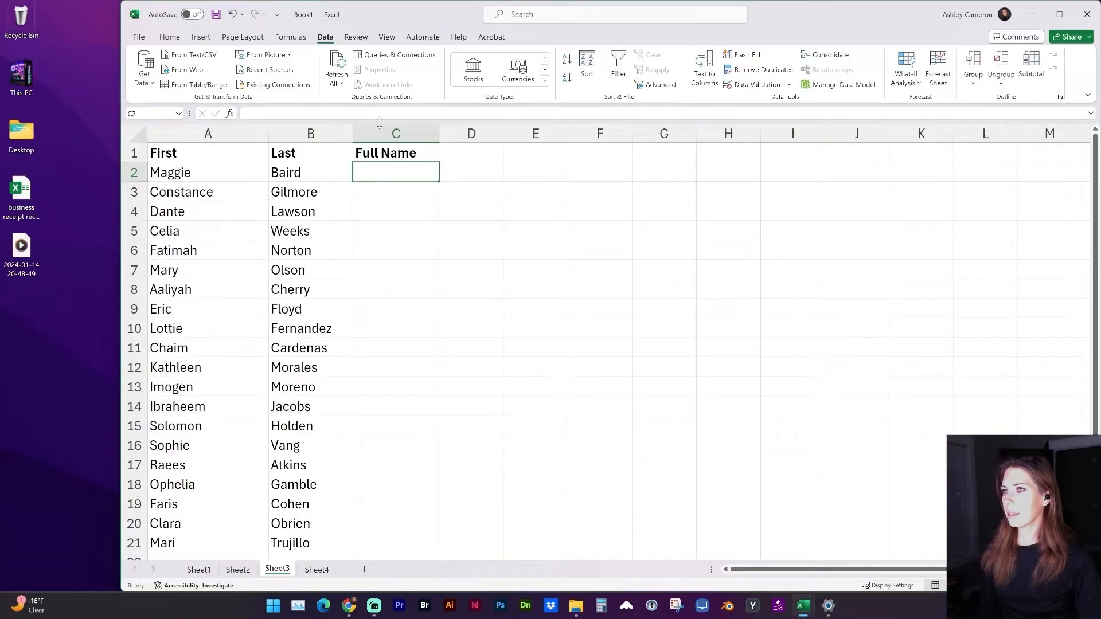
type("=")
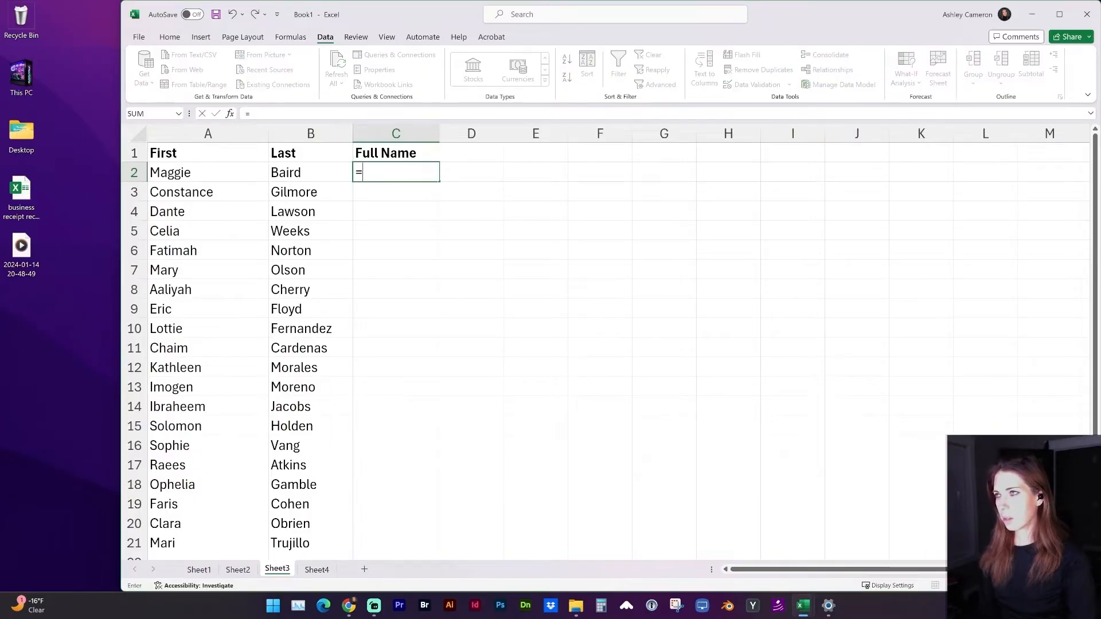
left_click(207, 172)
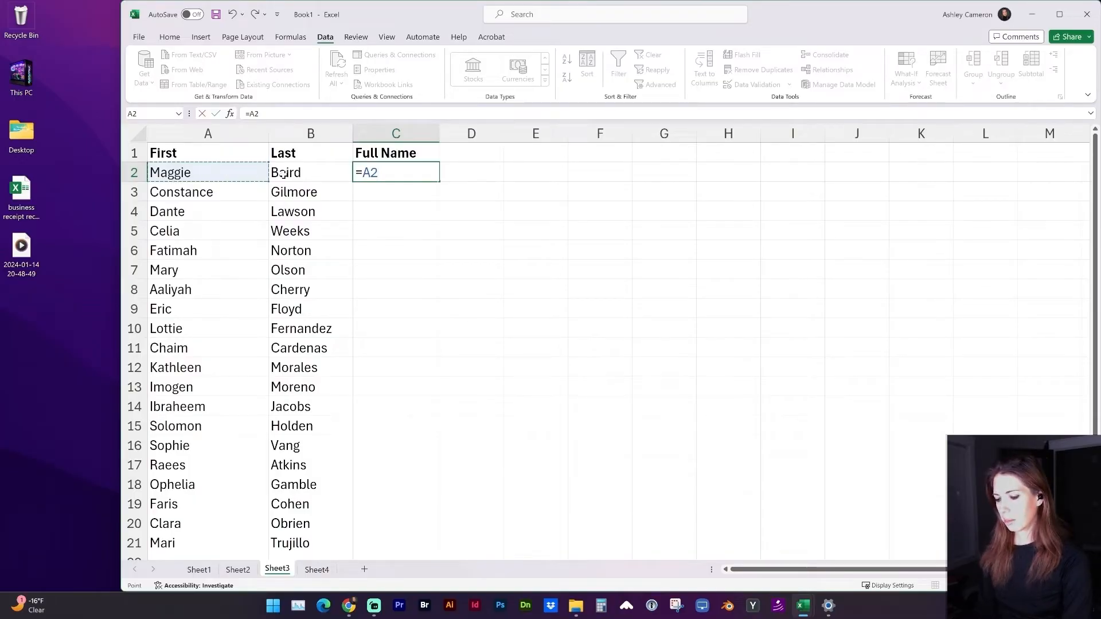
Step: Append a space and B2 to complete =A2&" "&B2 in C2
type("&")
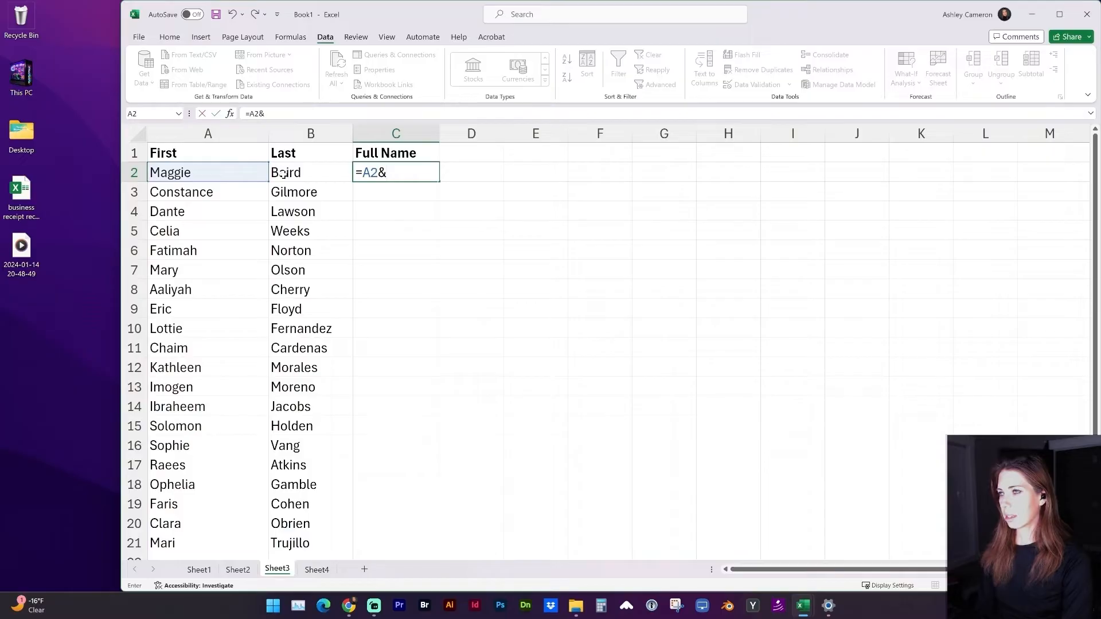
type("\"")
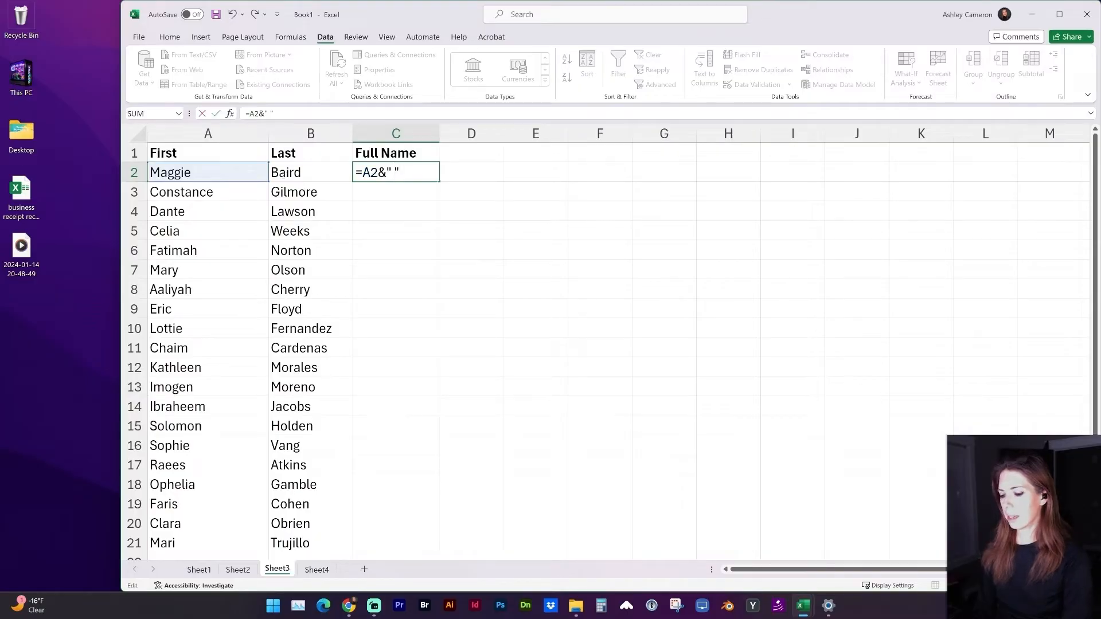
left_click(311, 172)
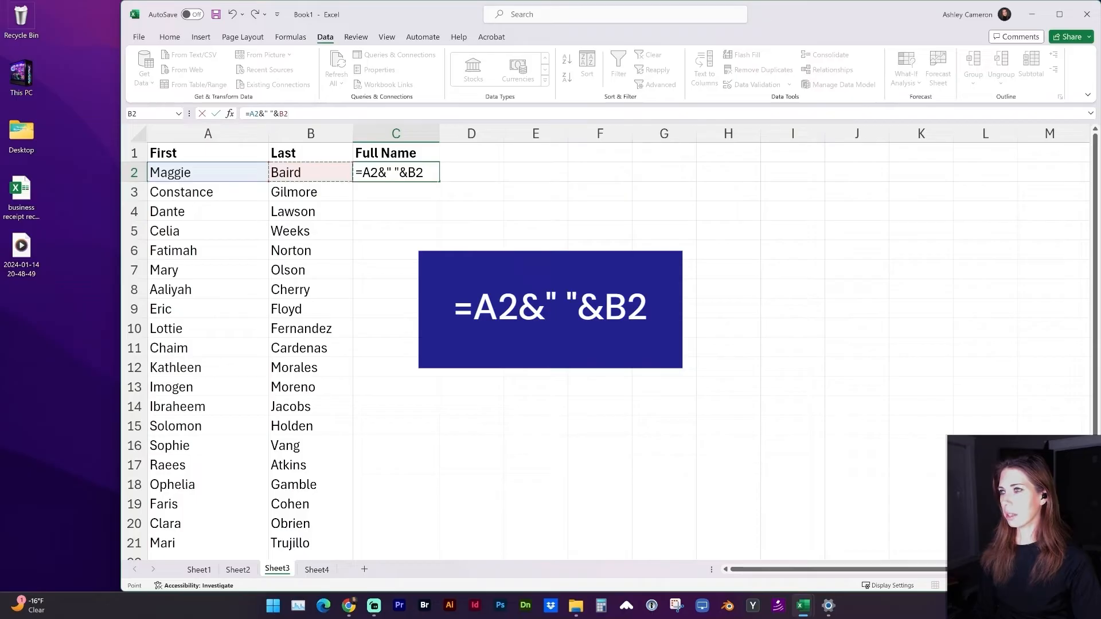
left_click(395, 172)
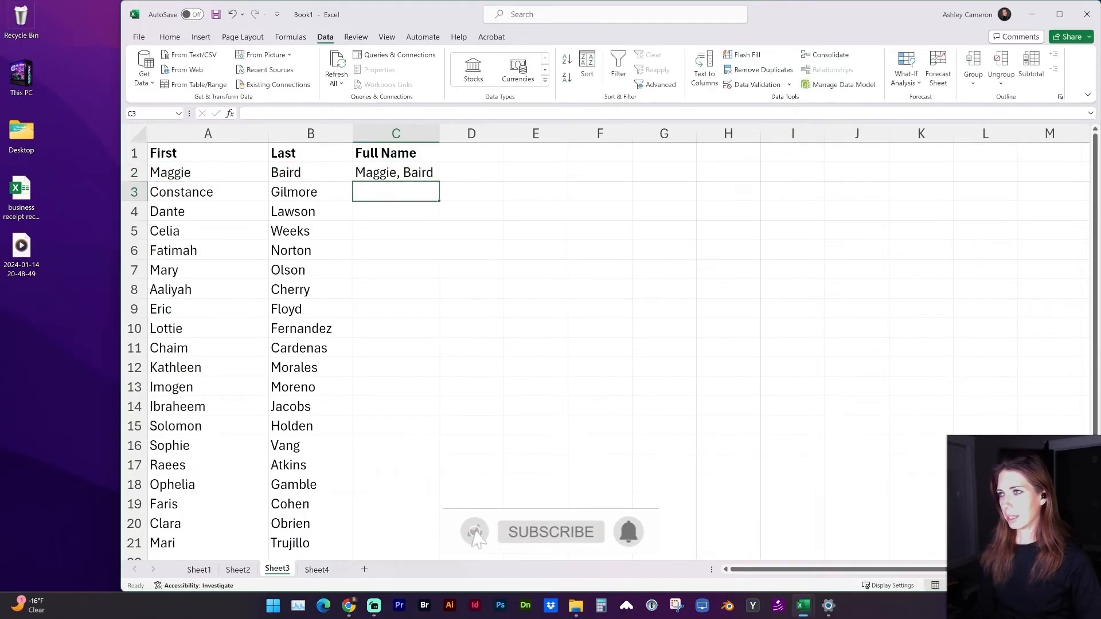
Step: Select C2 to verify its =A2&" "&B2 formula showing Maggie Baird
left_click(395, 172)
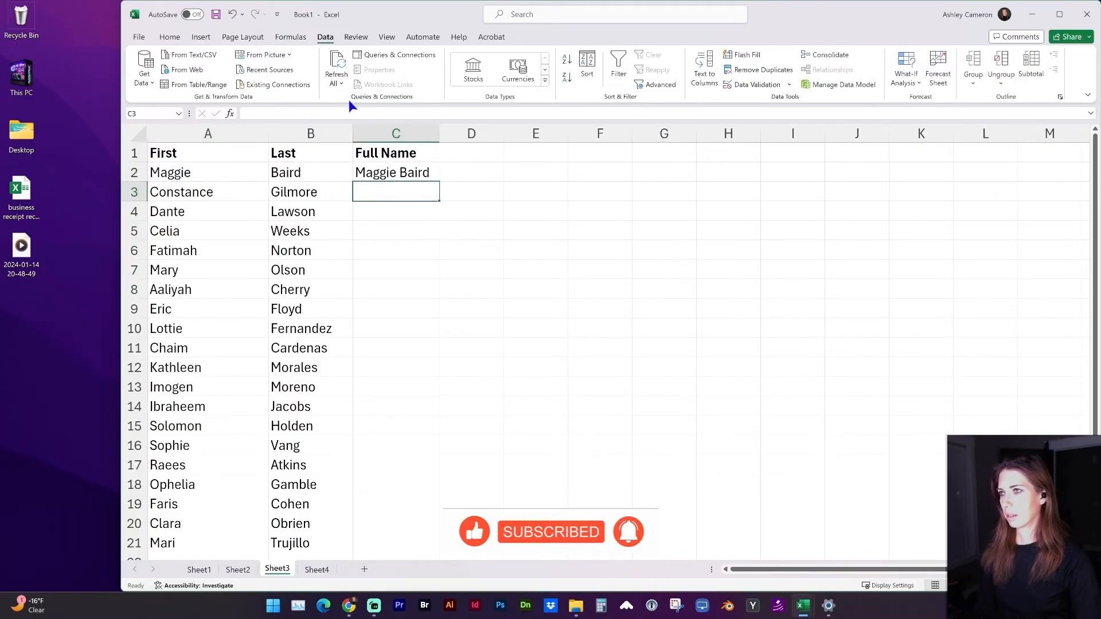
left_click(396, 172)
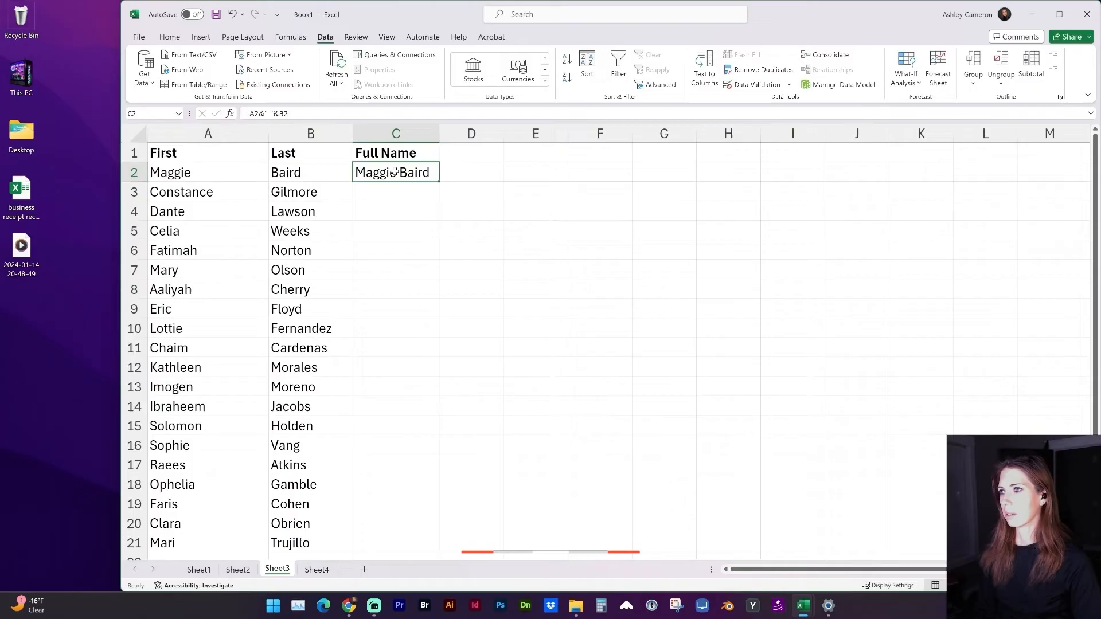